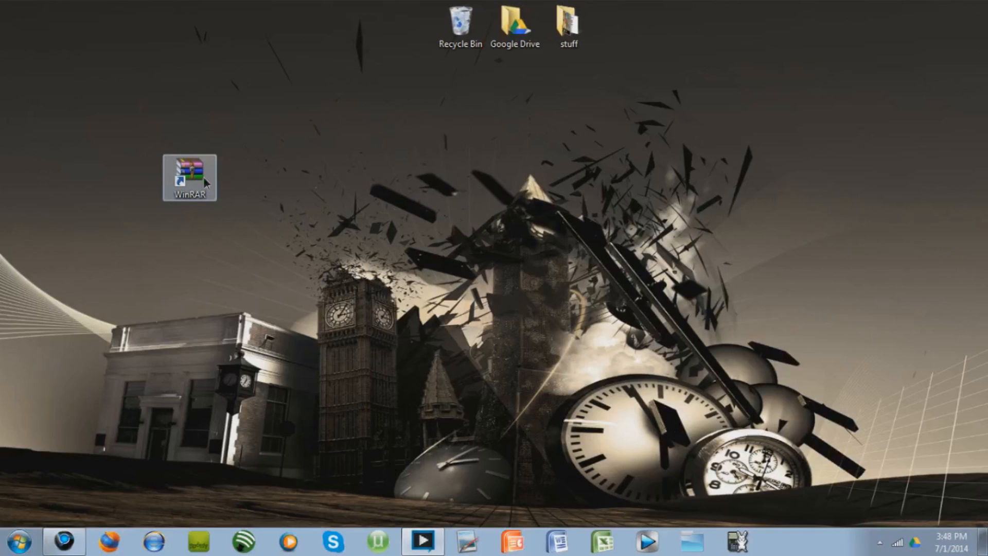
# - Launch WinRAR from the desktop, dismiss the purchase license reminder and close it
pyautogui.doubleClick(190, 176)
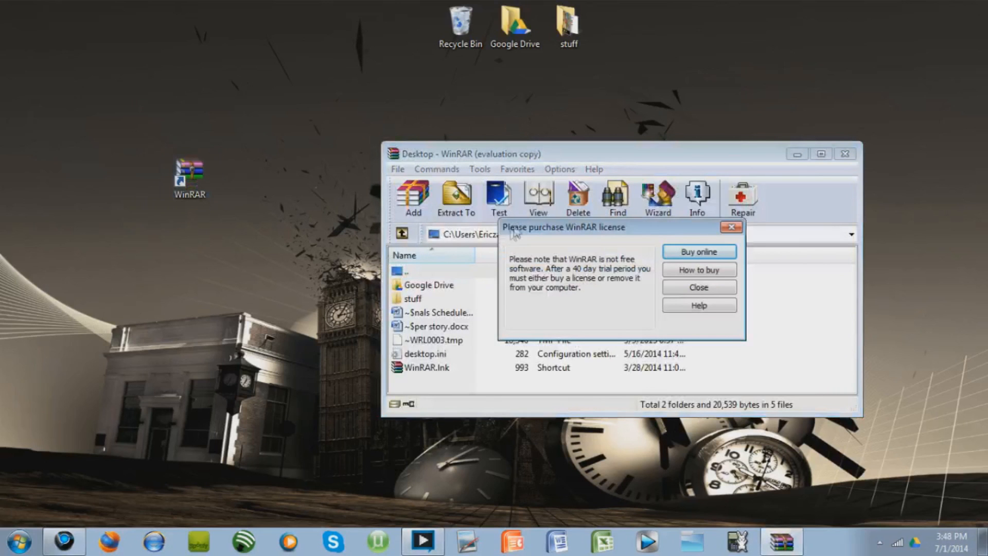
pyautogui.moveTo(636, 233)
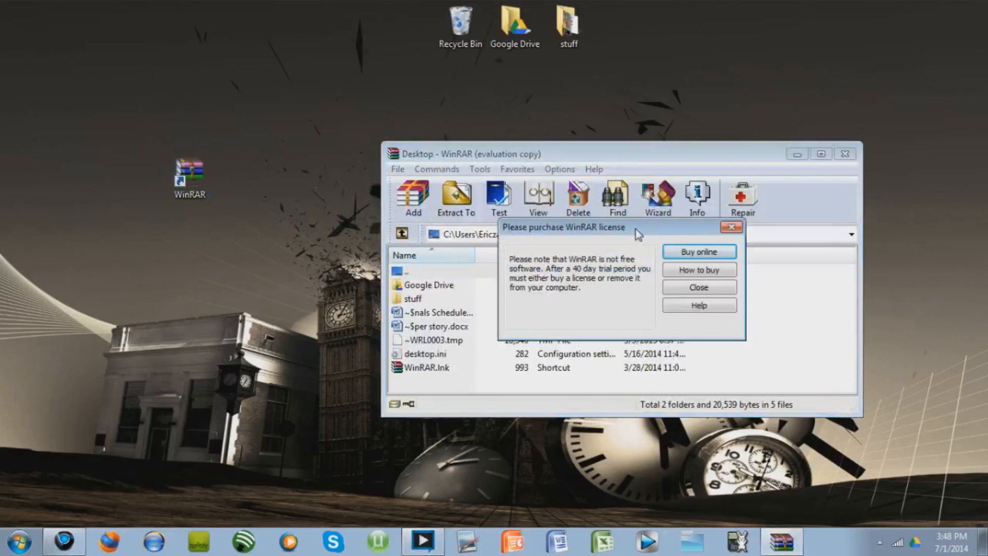
pyautogui.moveTo(633, 238)
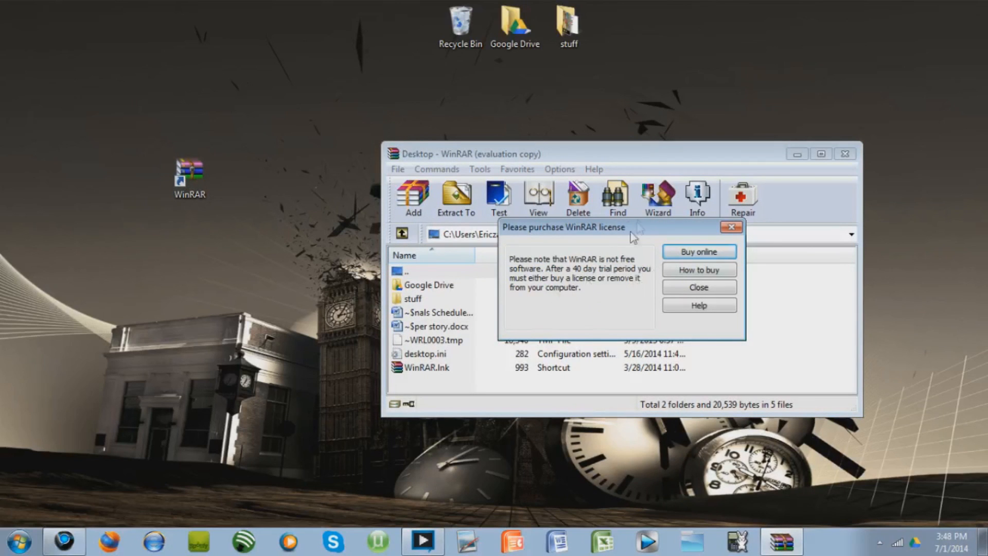
pyautogui.moveTo(675, 226)
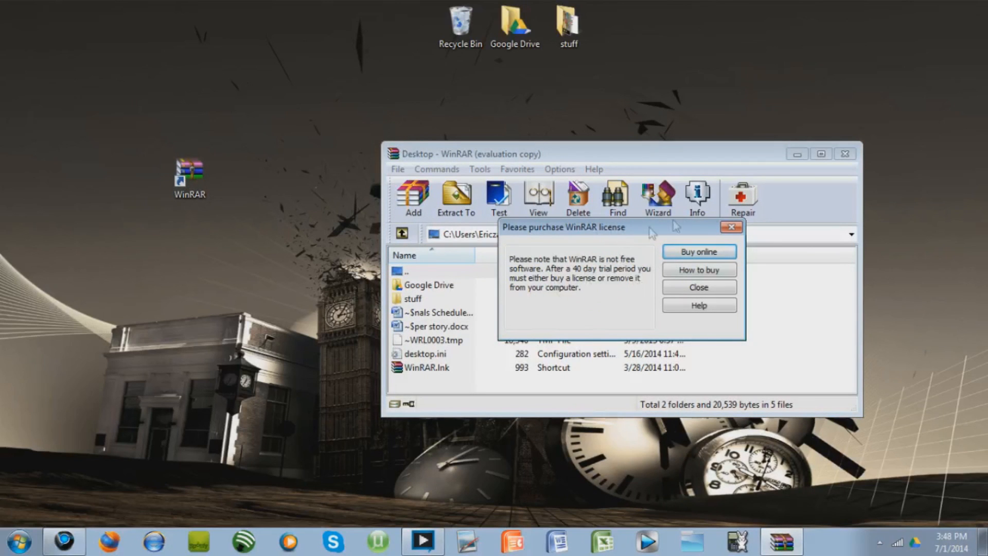
pyautogui.moveTo(641, 256)
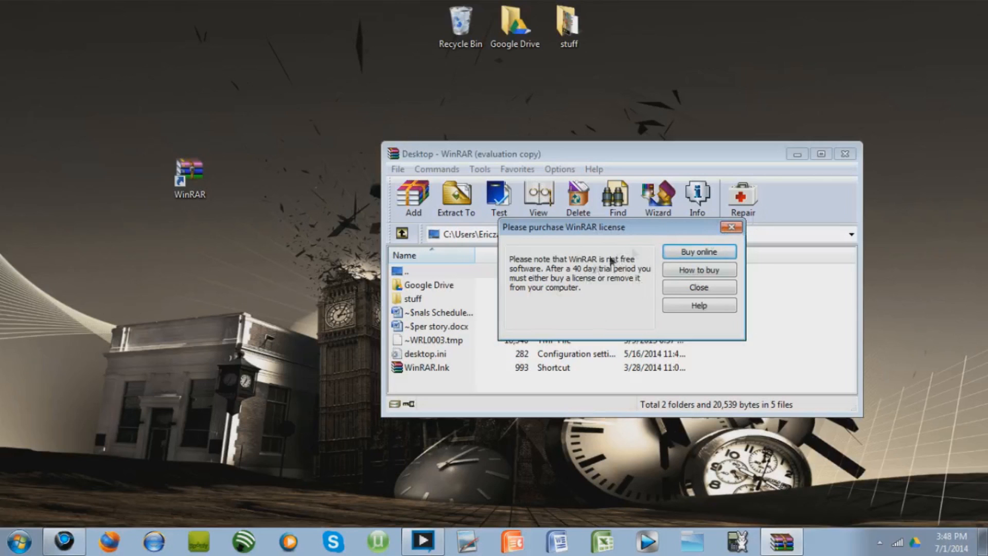
pyautogui.click(698, 288)
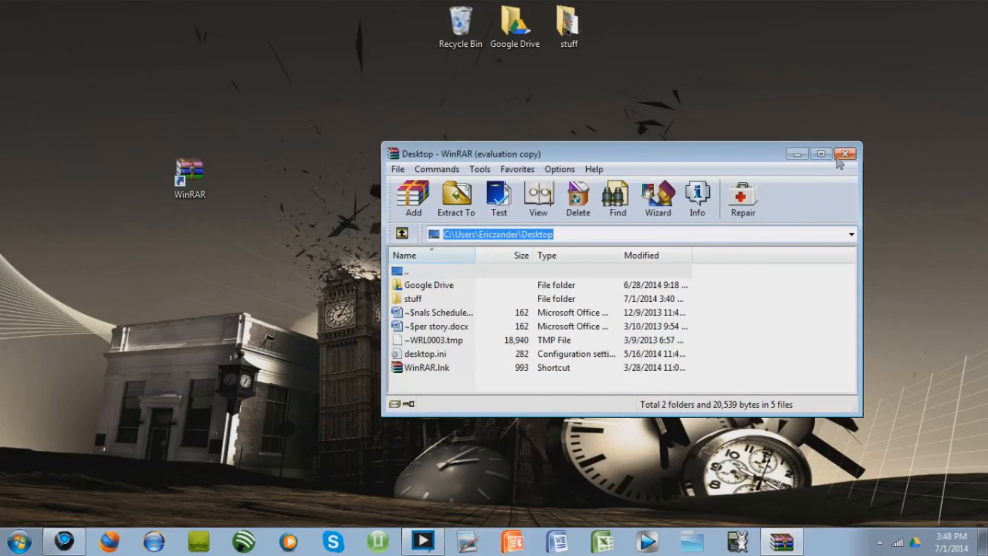
pyautogui.click(846, 153)
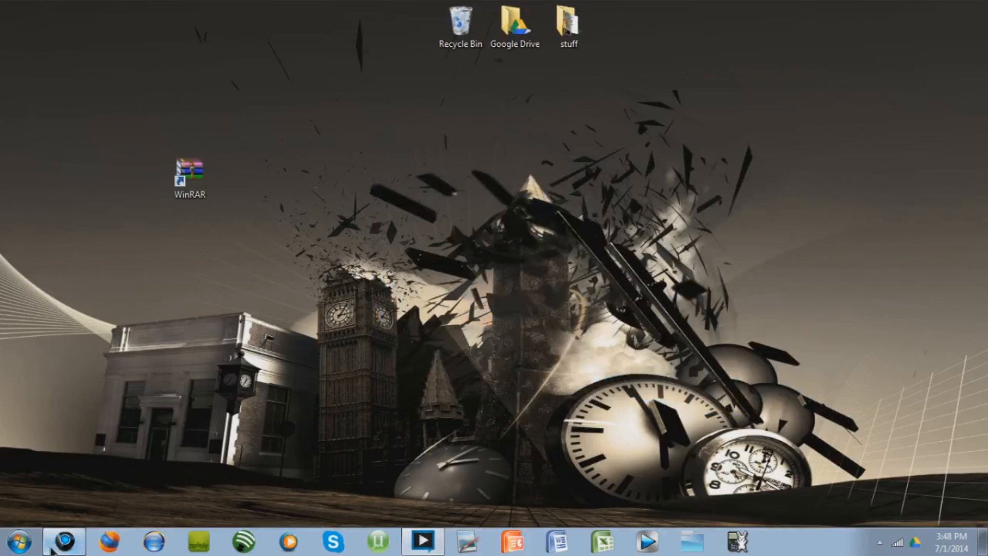
# - Download the Resource Hacker setup file from angusj.com, keep it despite the warning and run it
pyautogui.click(64, 540)
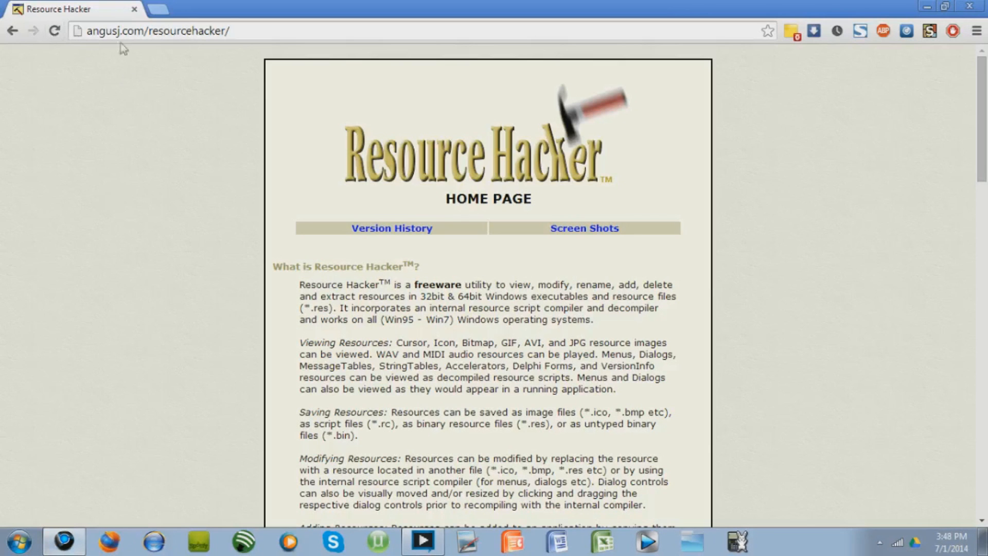
pyautogui.moveTo(190, 235)
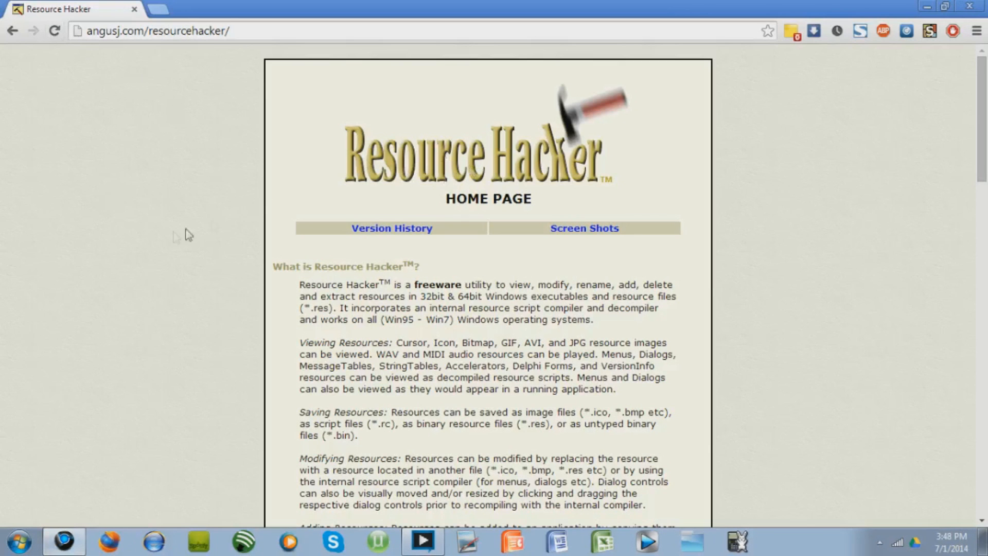
pyautogui.scroll(-3)
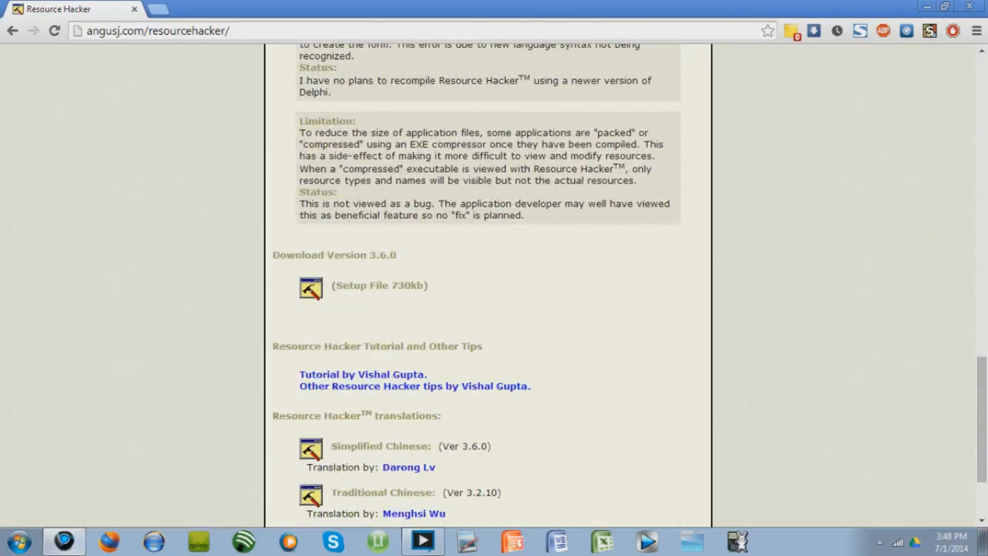
pyautogui.click(311, 289)
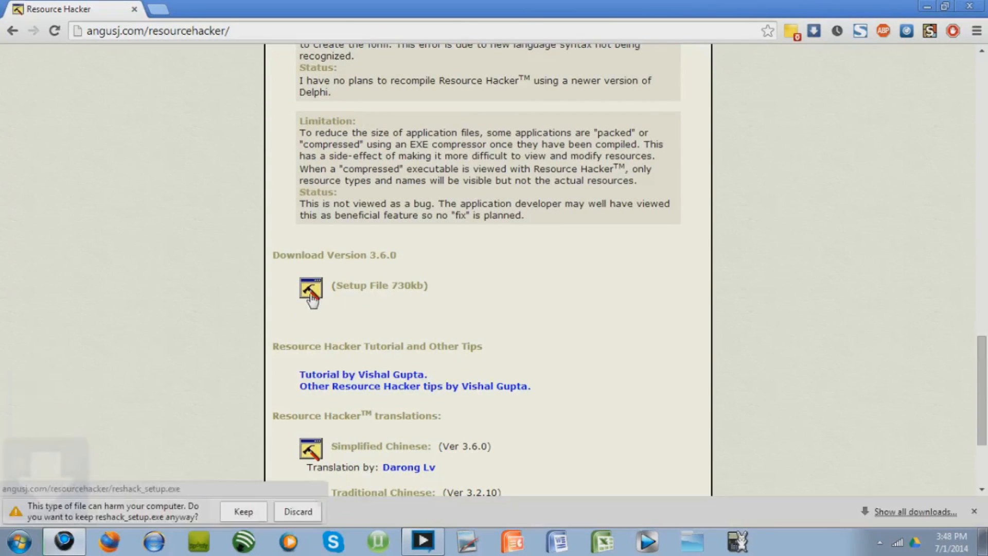
pyautogui.moveTo(184, 517)
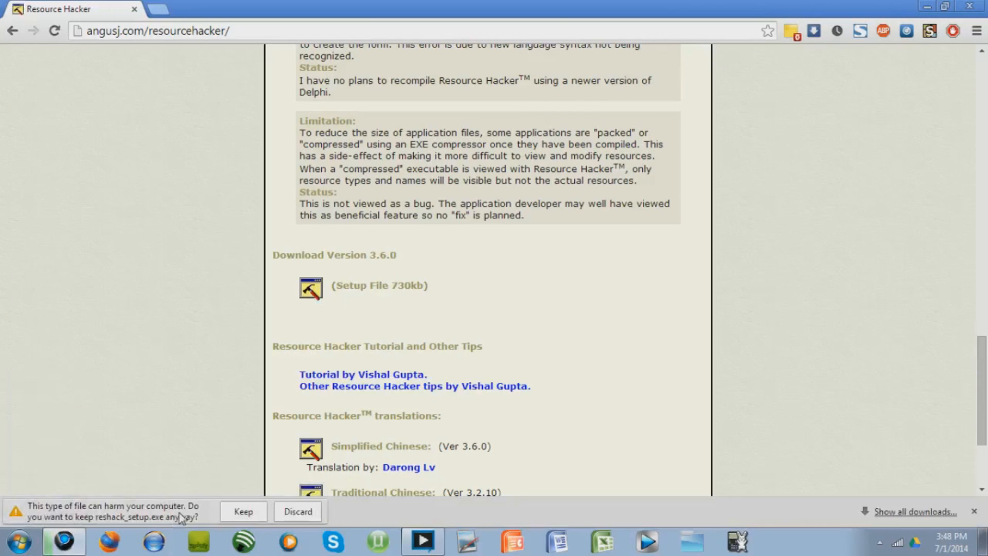
pyautogui.click(243, 512)
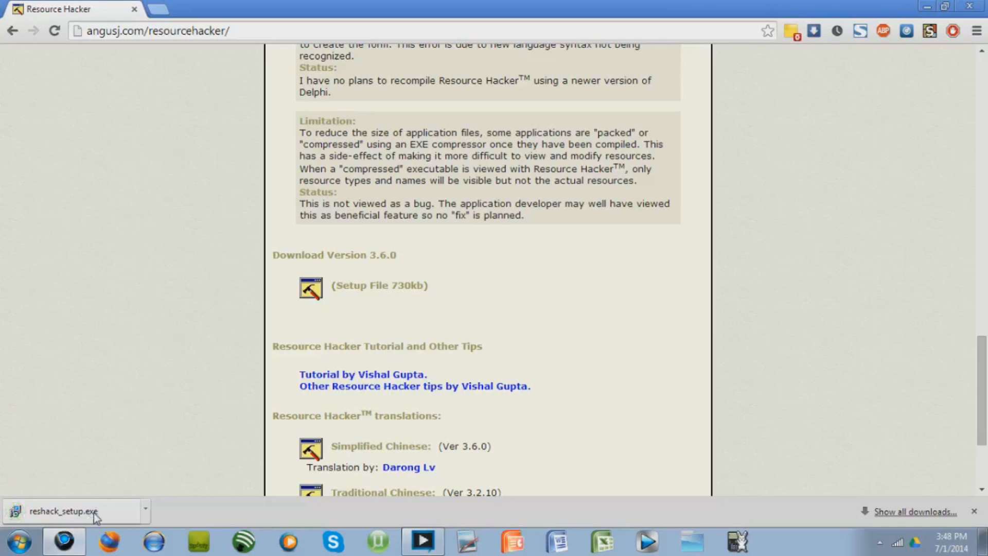
pyautogui.click(144, 512)
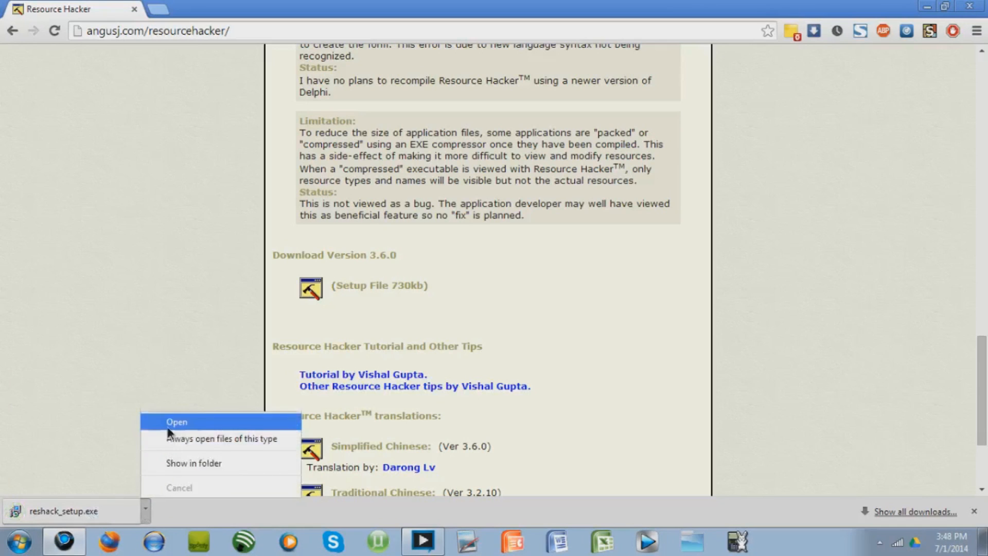
pyautogui.click(176, 422)
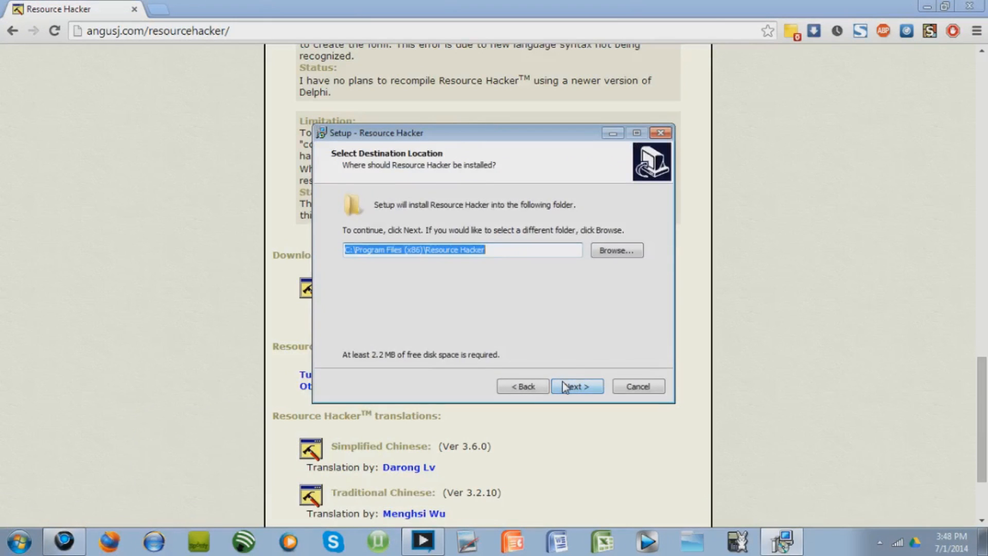
# - Install Resource Hacker to the default folder without viewing ReadMe.txt, then close Chrome
pyautogui.click(575, 386)
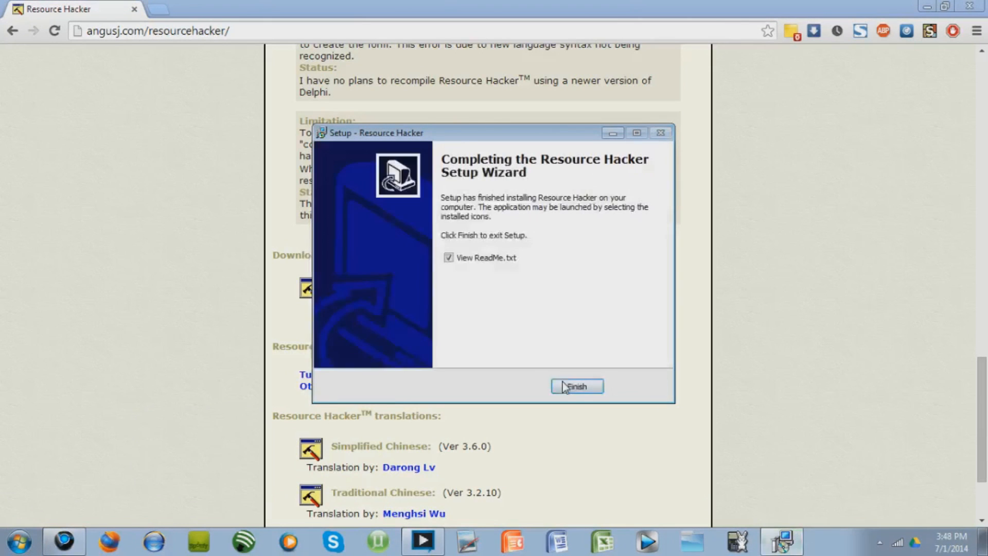
pyautogui.click(448, 258)
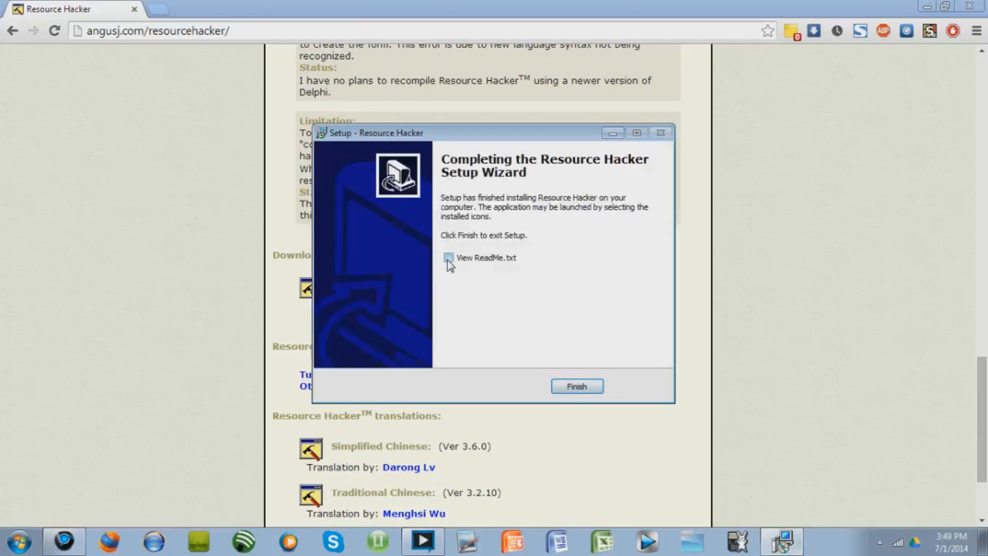
pyautogui.click(576, 386)
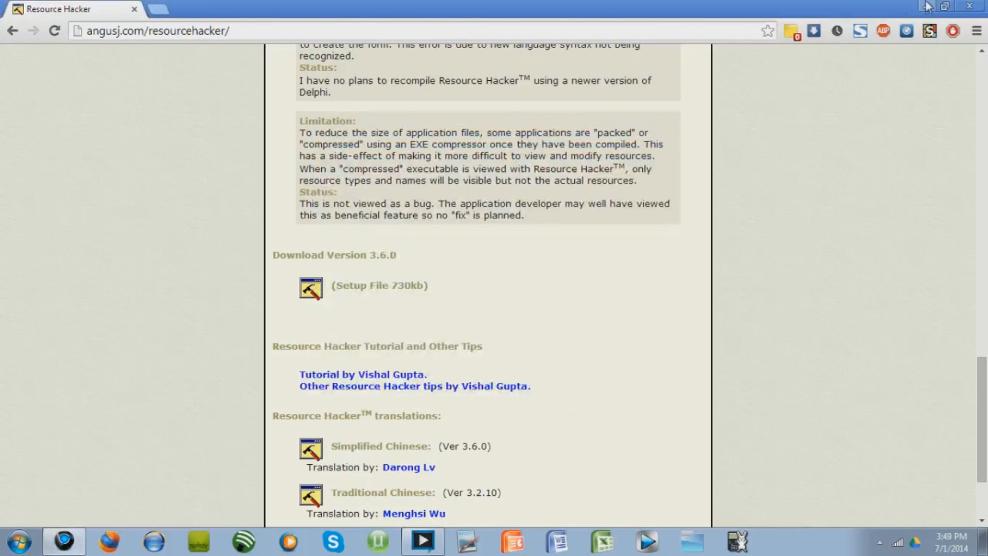
pyautogui.click(945, 7)
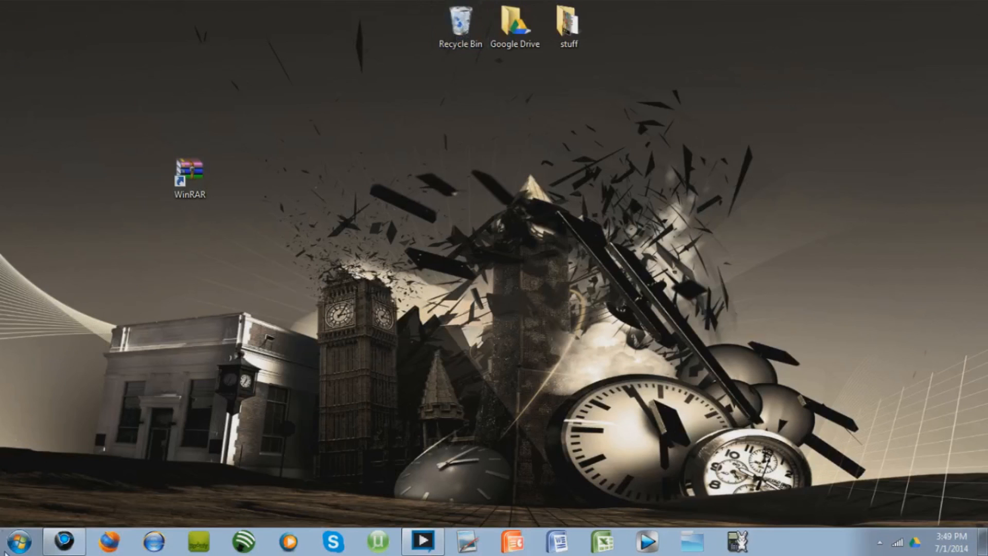
# - Launch Resource Hacker from the Start menu search 'reso' and begin choosing a file to open
pyautogui.click(18, 540)
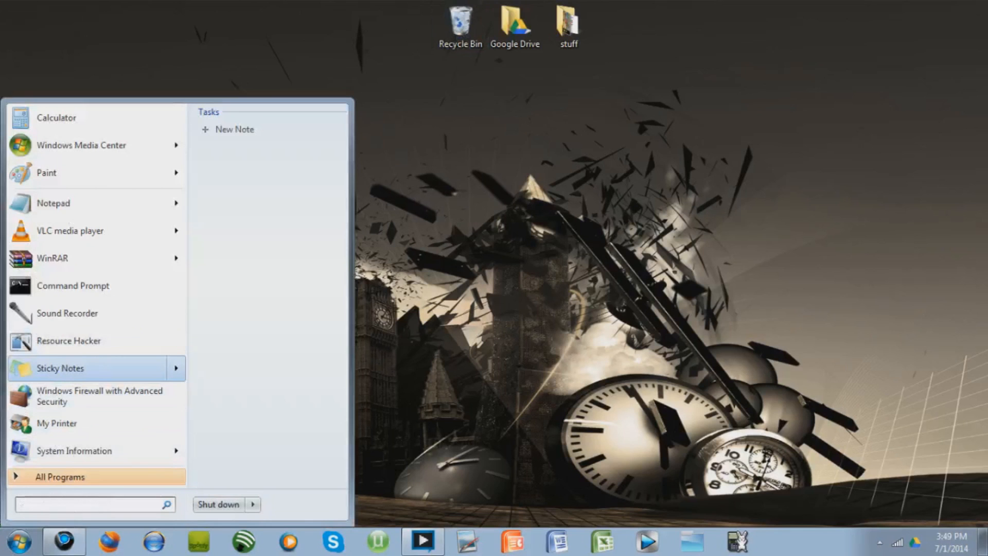
pyautogui.write('reso')
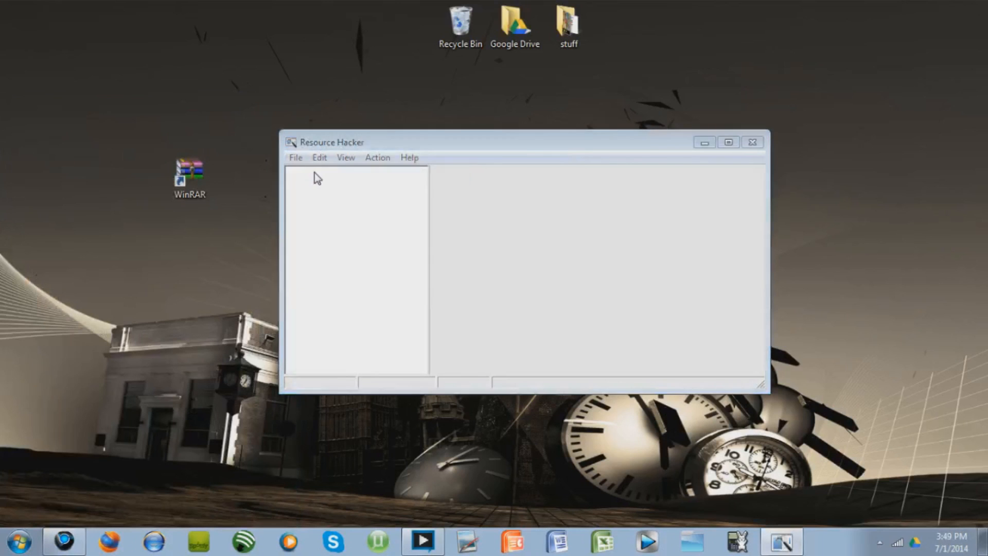
pyautogui.click(296, 157)
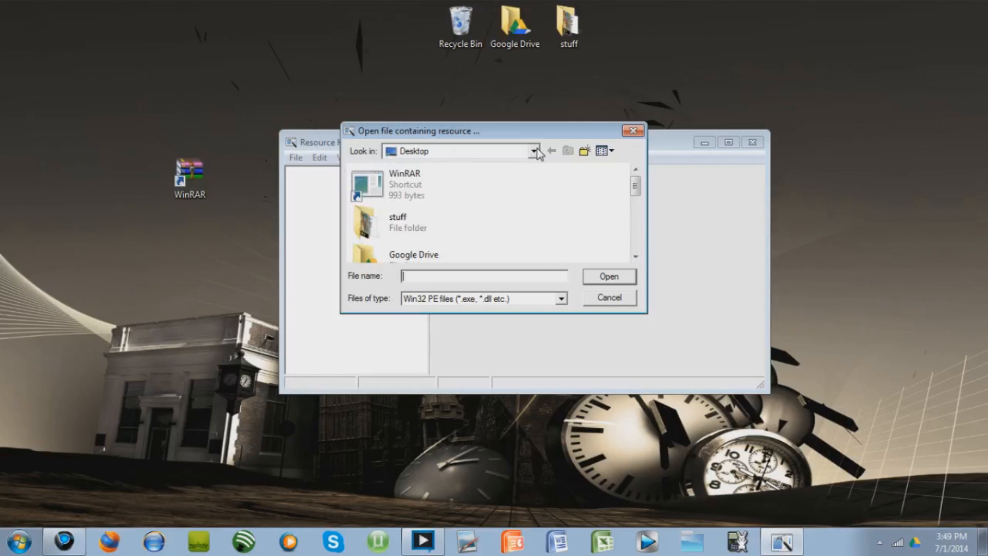
pyautogui.click(534, 150)
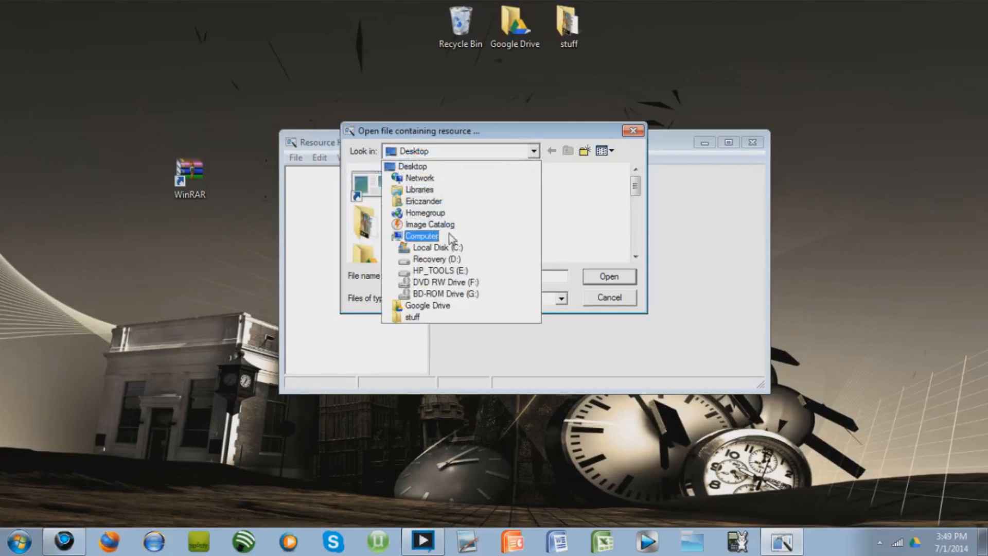
# - Browse Computer > Local Disk (C:) > Program Files > WinRAR and select WinRAR.exe
pyautogui.click(421, 235)
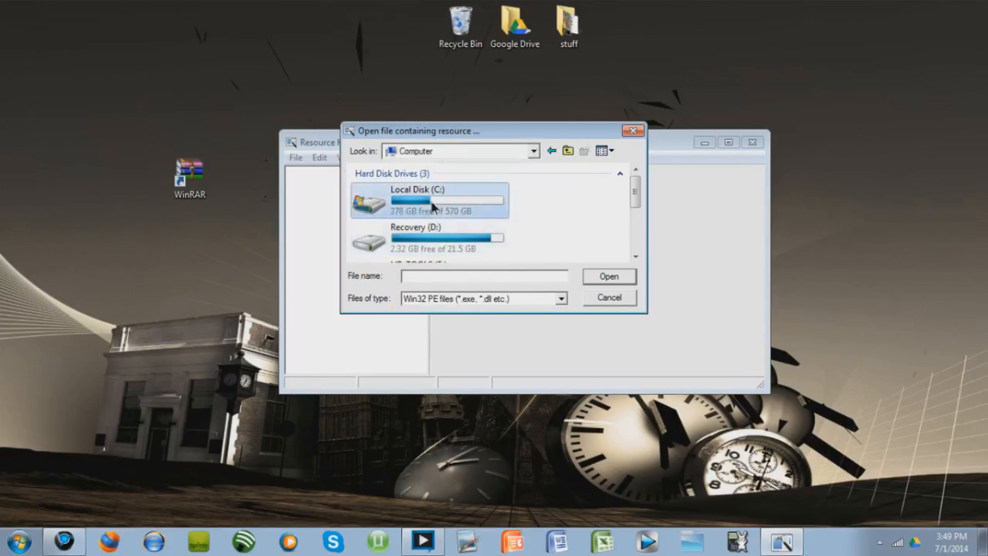
pyautogui.doubleClick(418, 201)
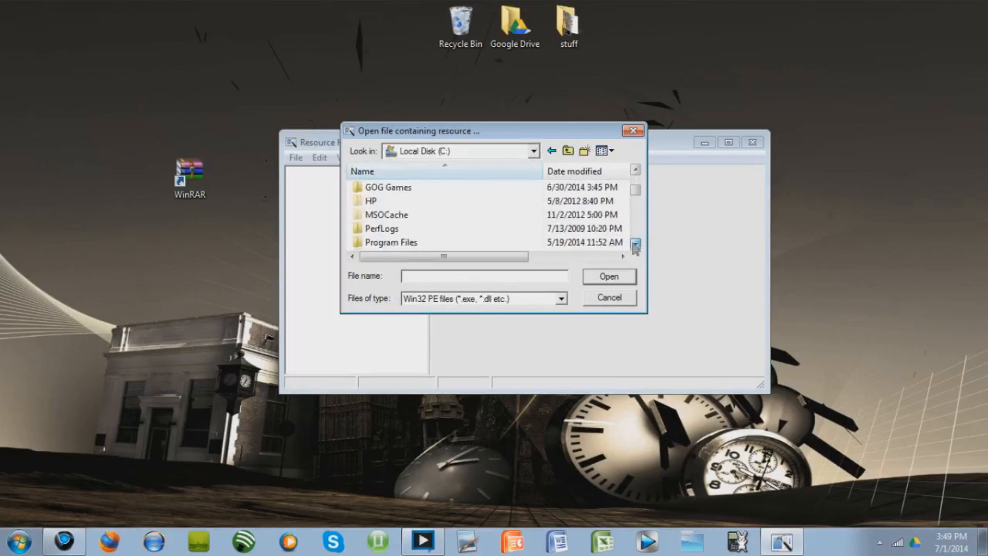
pyautogui.doubleClick(391, 242)
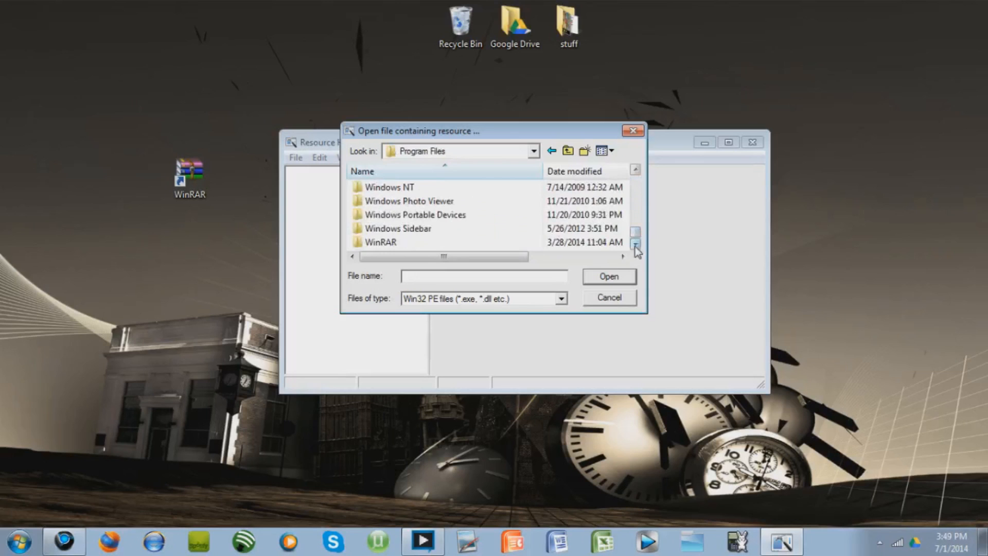
pyautogui.doubleClick(380, 242)
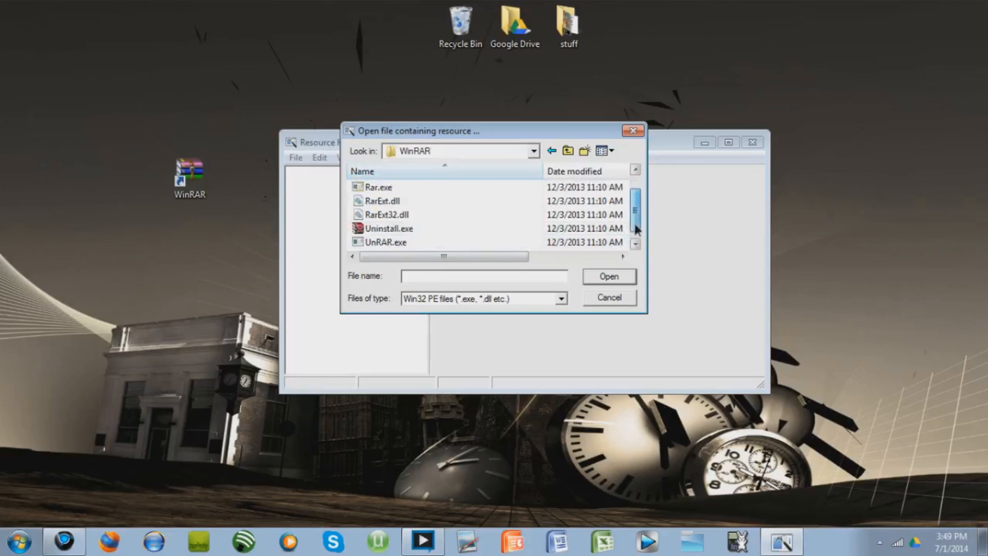
pyautogui.click(388, 242)
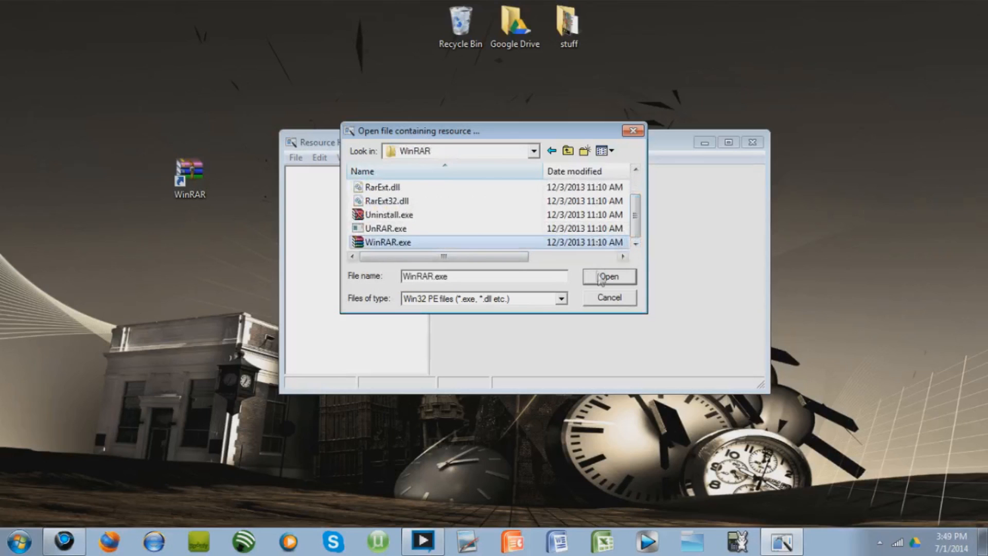
# - Load WinRAR.exe's resources and locate the Dialog > REMINDER > 1033 entry with its preview
pyautogui.click(608, 277)
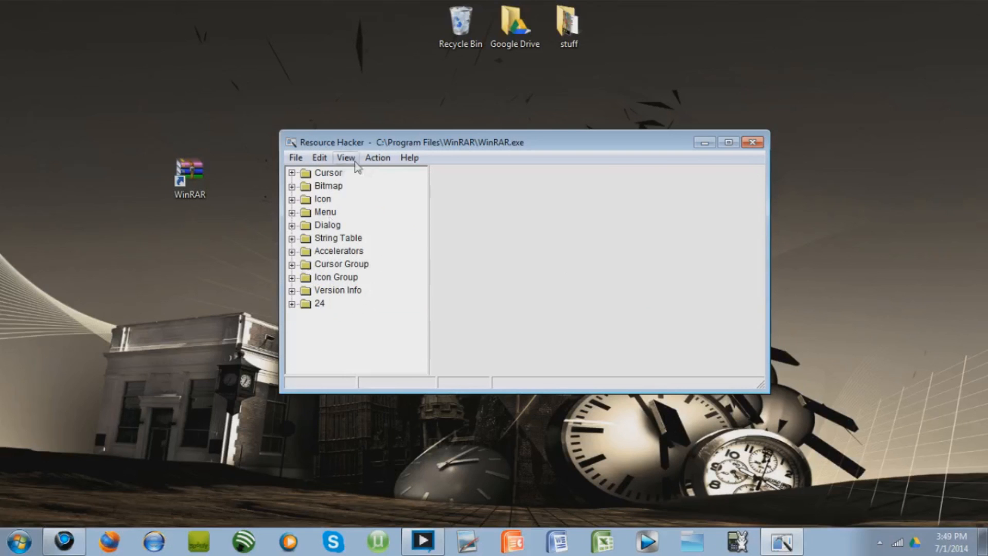
pyautogui.moveTo(293, 232)
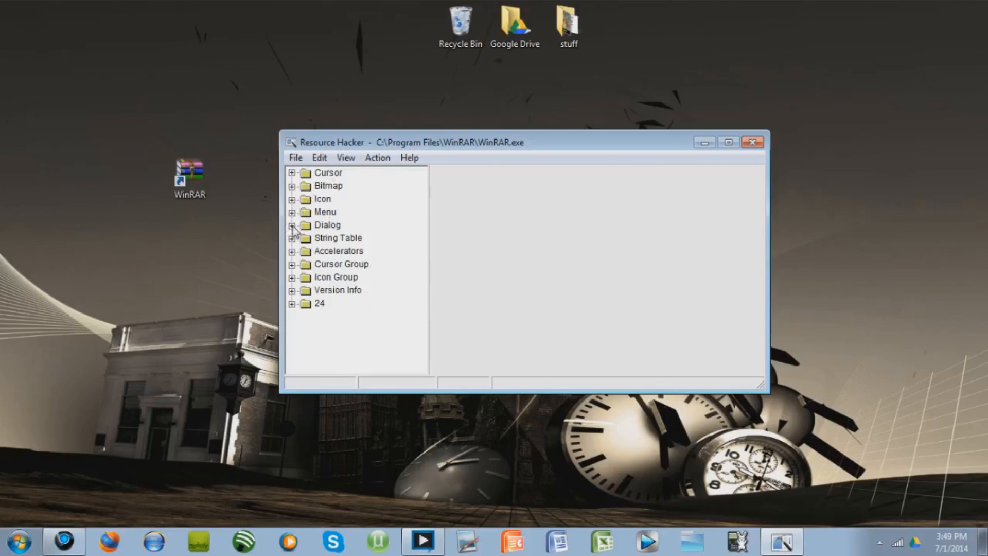
pyautogui.click(291, 225)
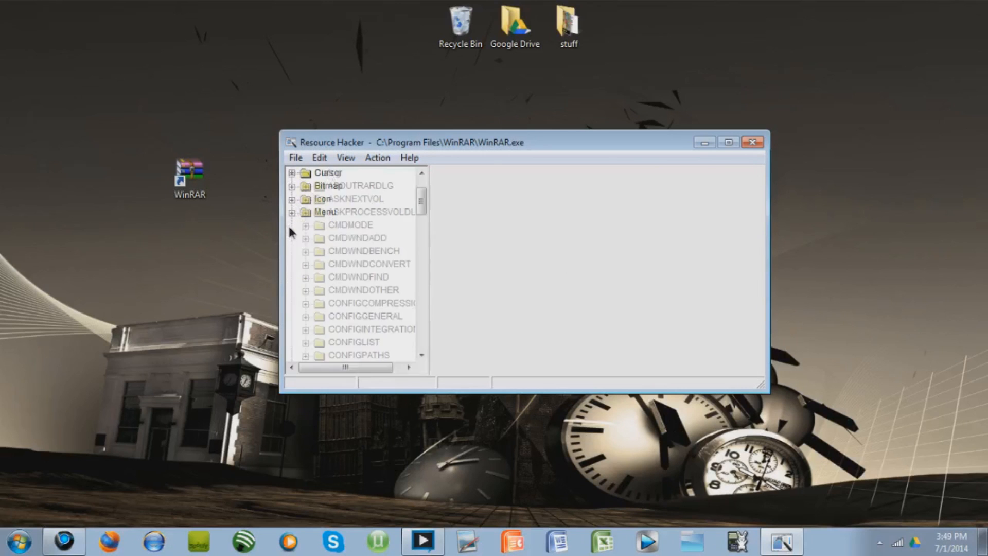
pyautogui.scroll(-3)
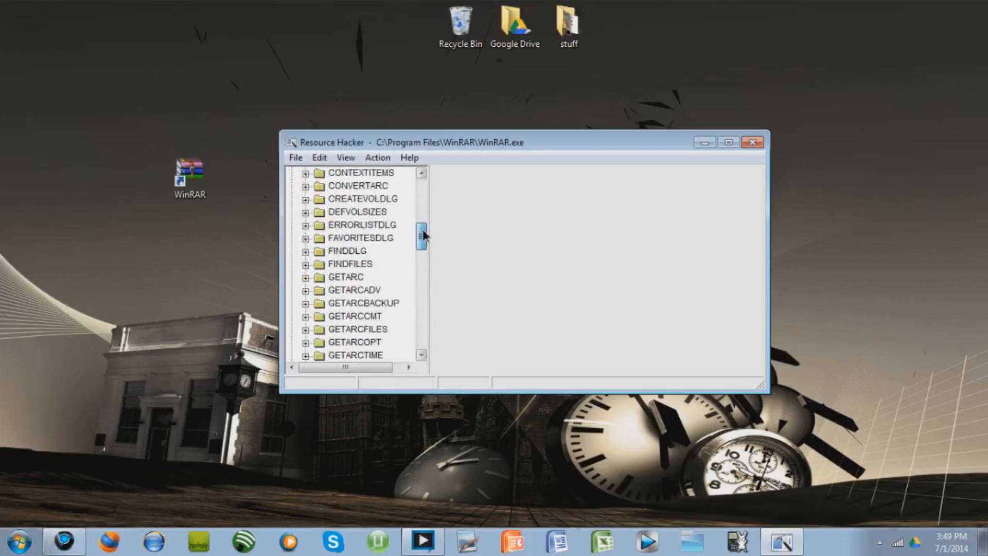
pyautogui.scroll(-3)
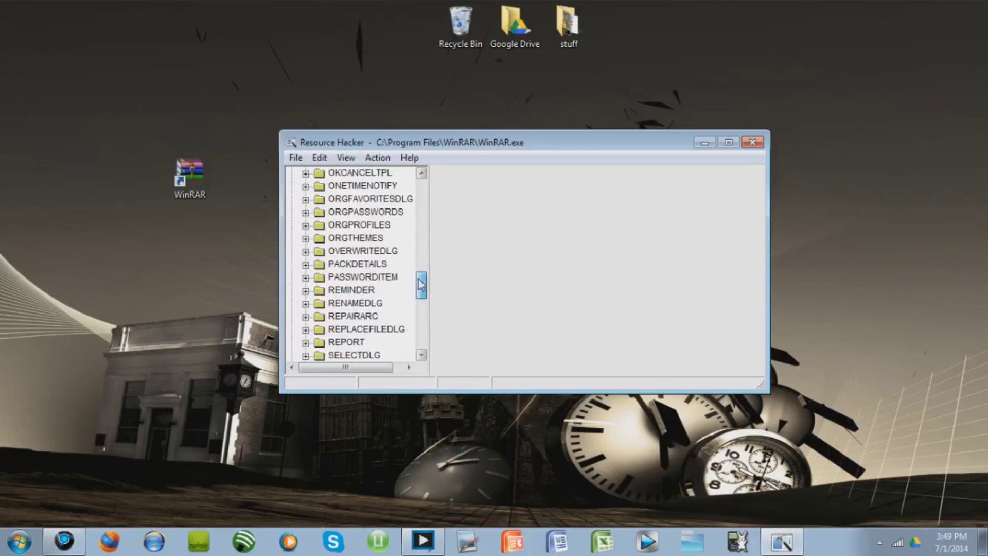
pyautogui.click(306, 290)
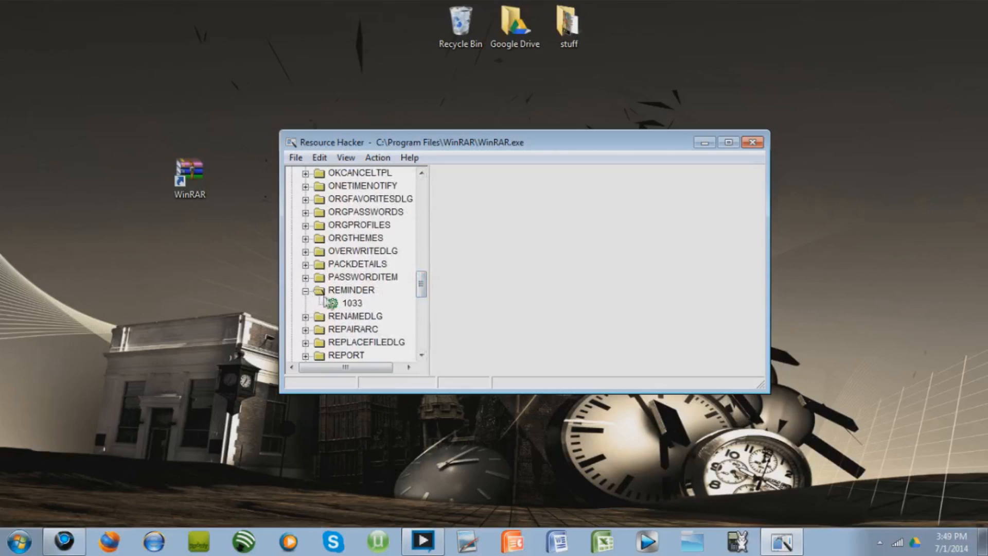
pyautogui.click(353, 303)
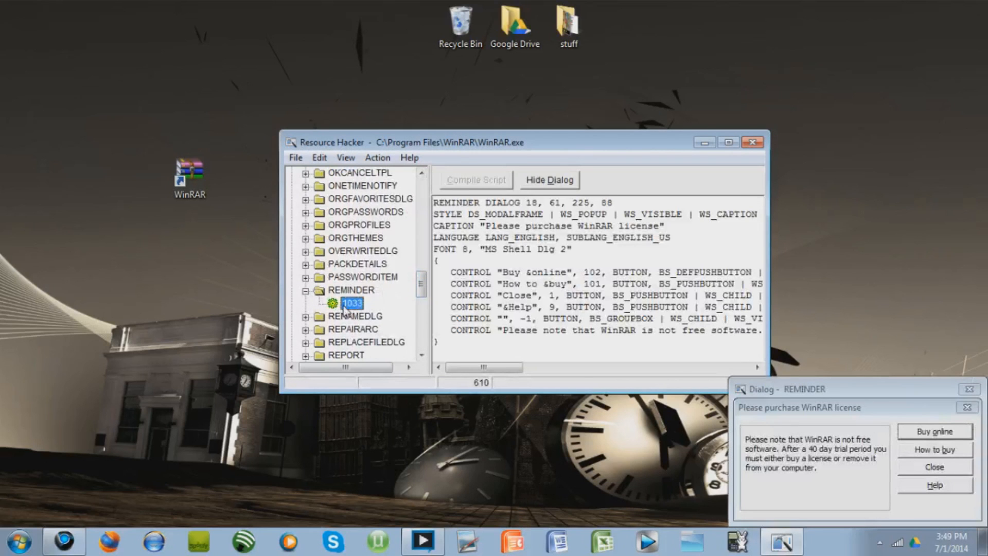
# - Delete the REMINDER resource, confirm with Yes, and close Resource Hacker
pyautogui.rightClick(353, 302)
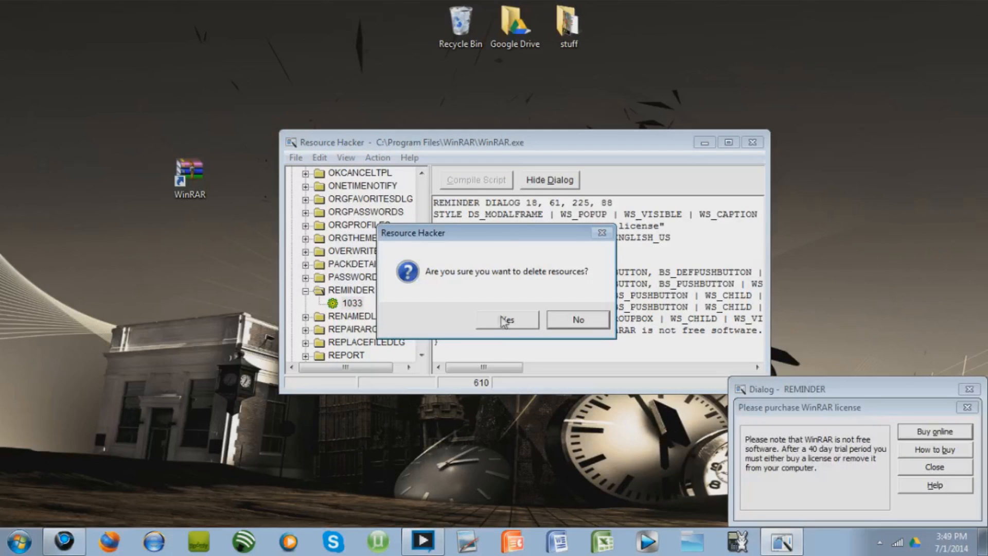
pyautogui.click(507, 319)
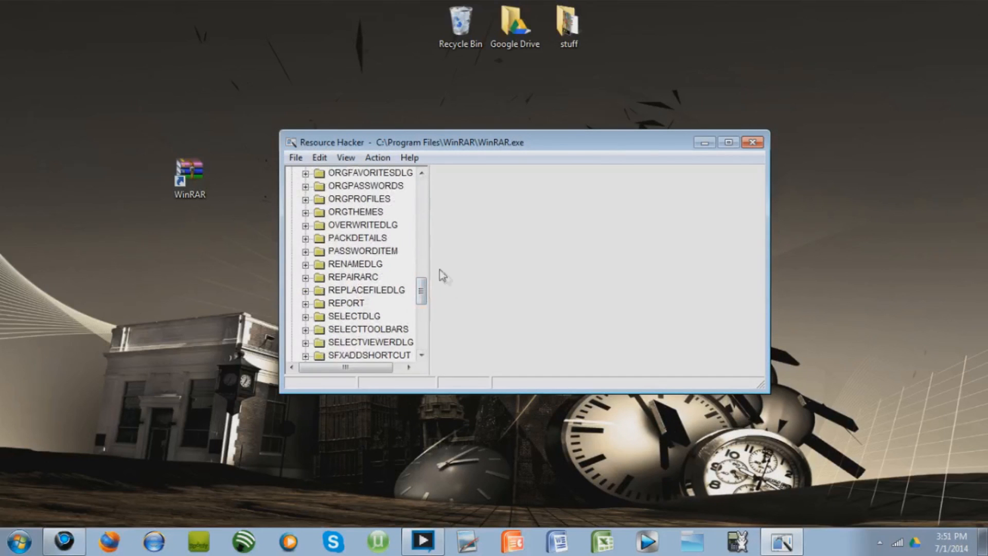
pyautogui.click(296, 156)
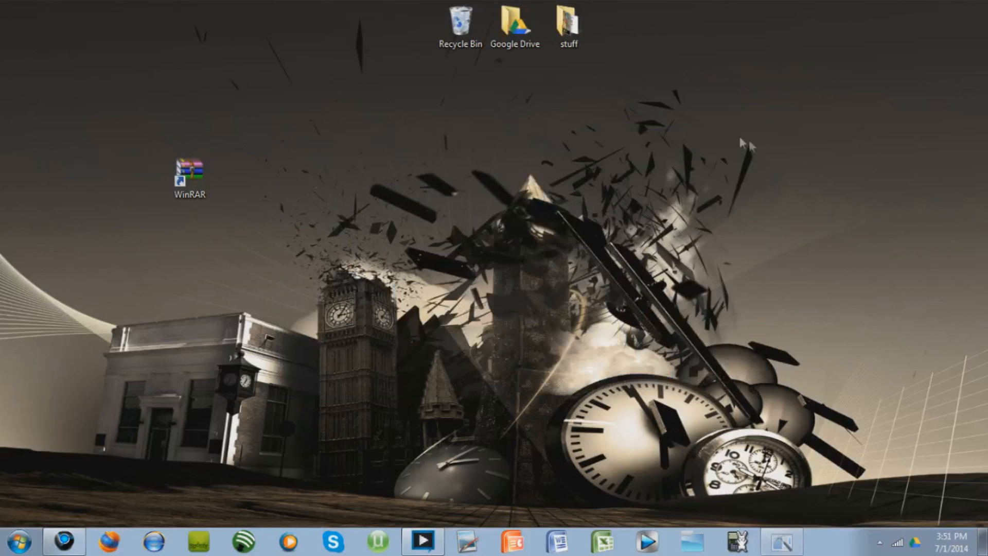
# - Relaunch WinRAR from its desktop shortcut and confirm no purchase popup appears
pyautogui.click(188, 170)
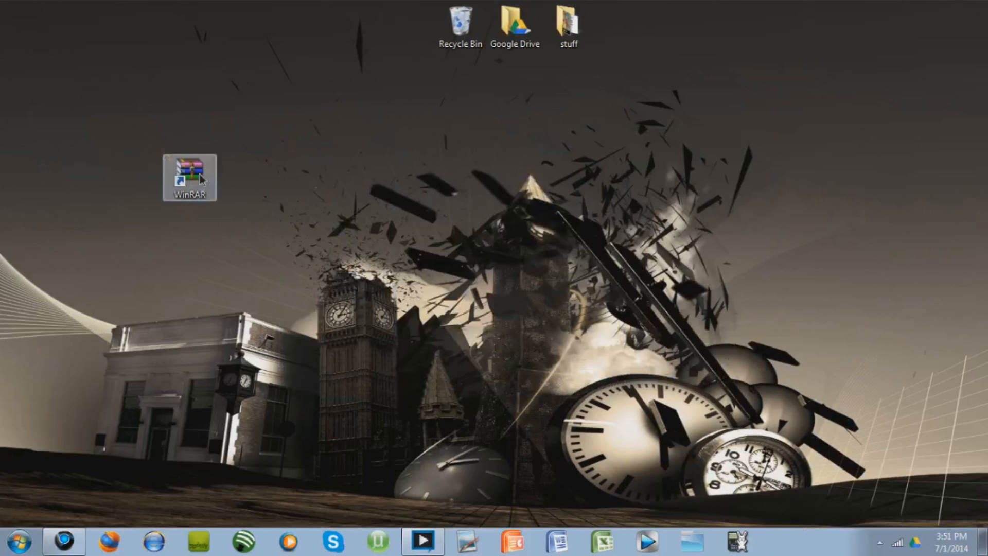
pyautogui.doubleClick(190, 176)
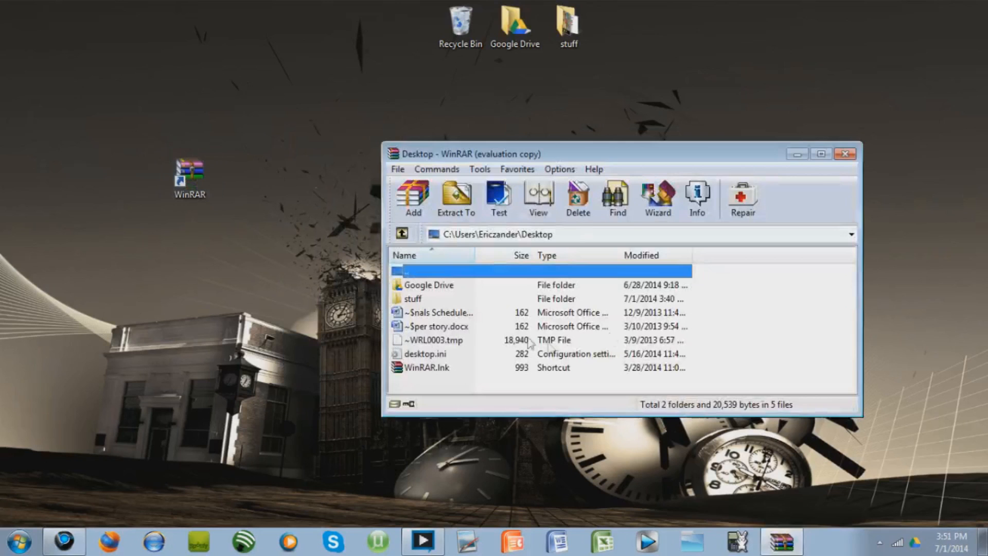
pyautogui.moveTo(731, 303)
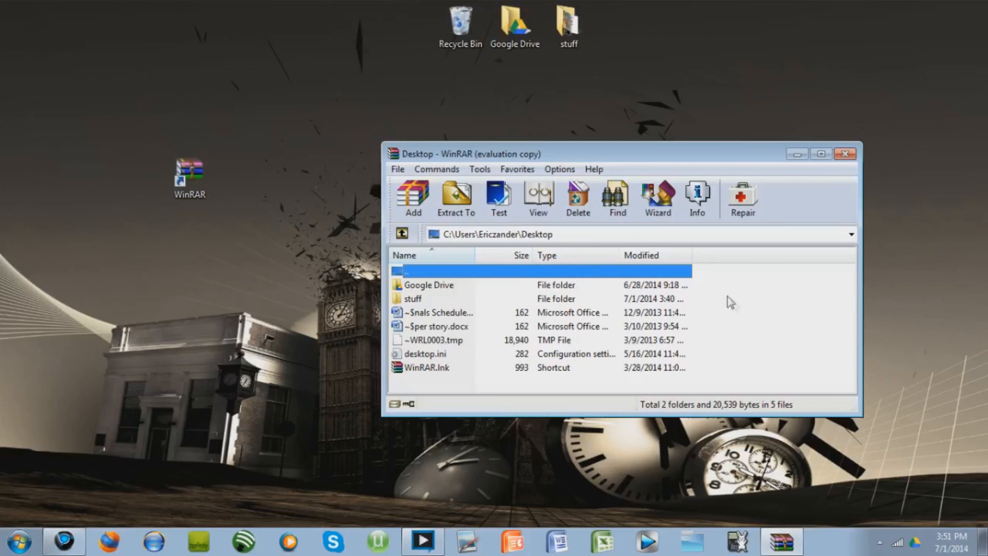
pyautogui.moveTo(543, 265)
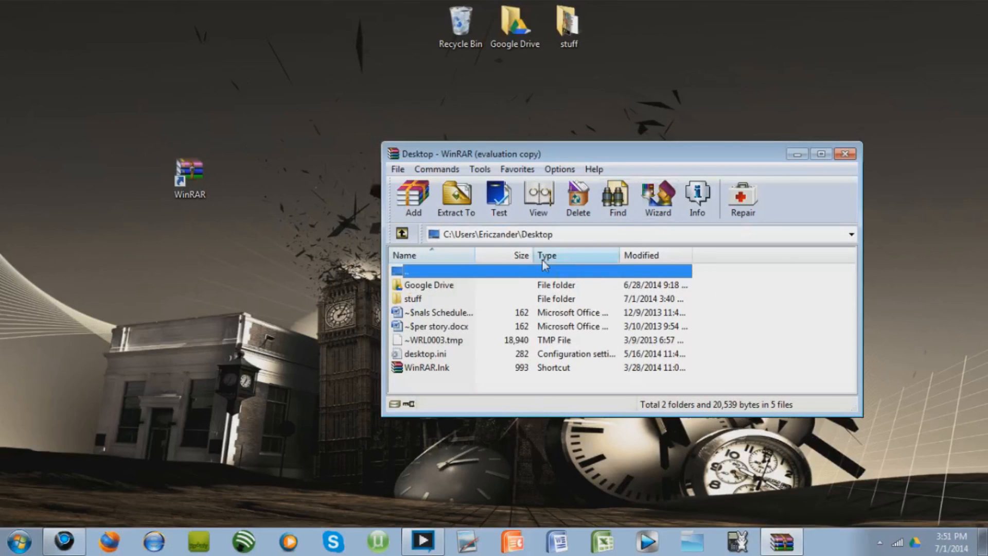